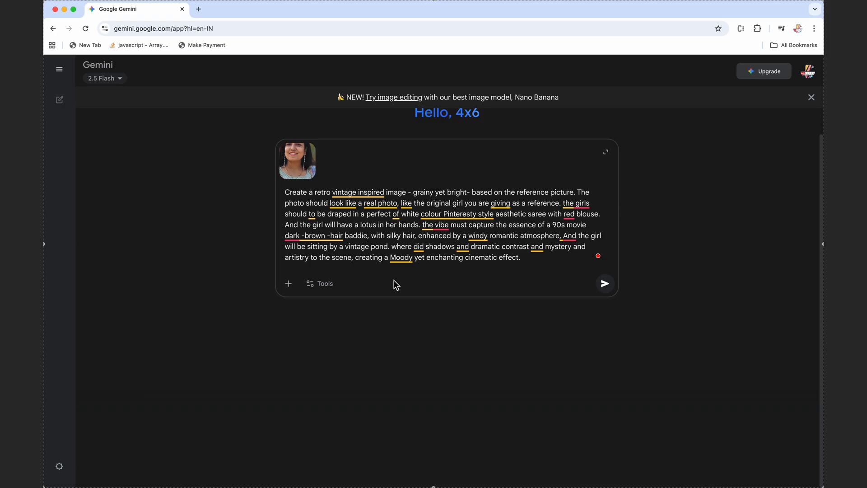
Submit the retro white-saree, red-blouse portrait prompt with the photo, then start a new browser tab.
click(603, 283)
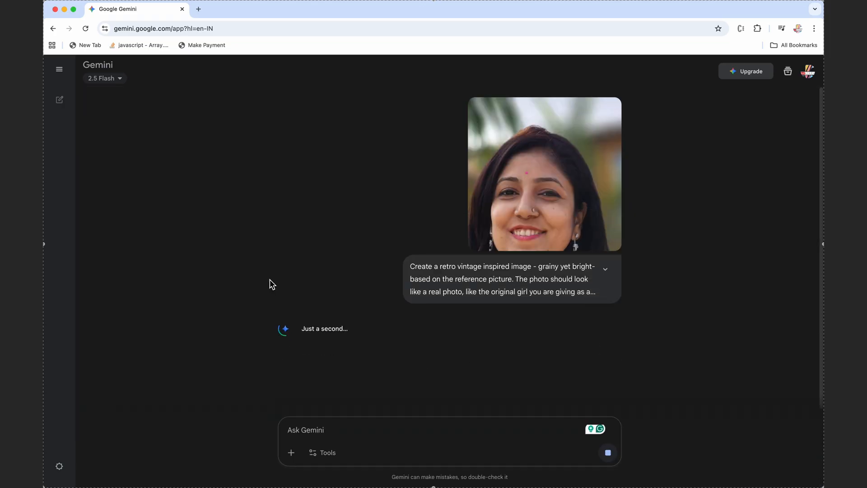
click(197, 9)
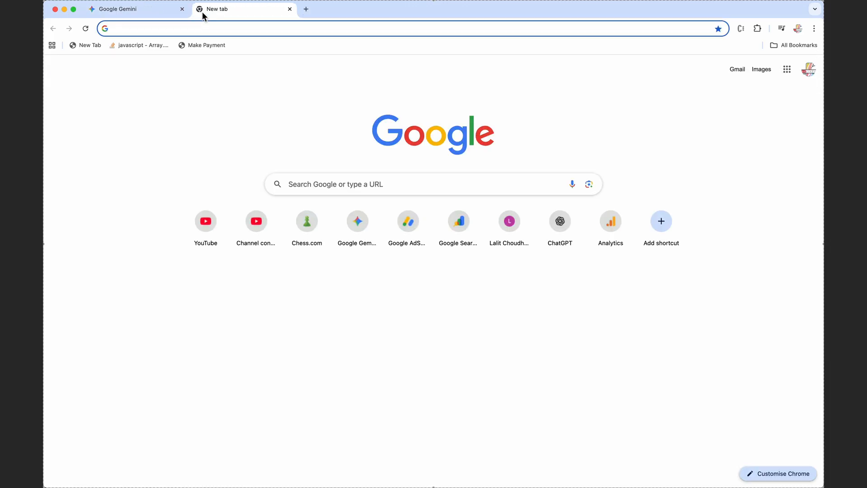
In the second tab, generate a retro blue cotton saree portrait from the photo, then add a third tab.
click(357, 221)
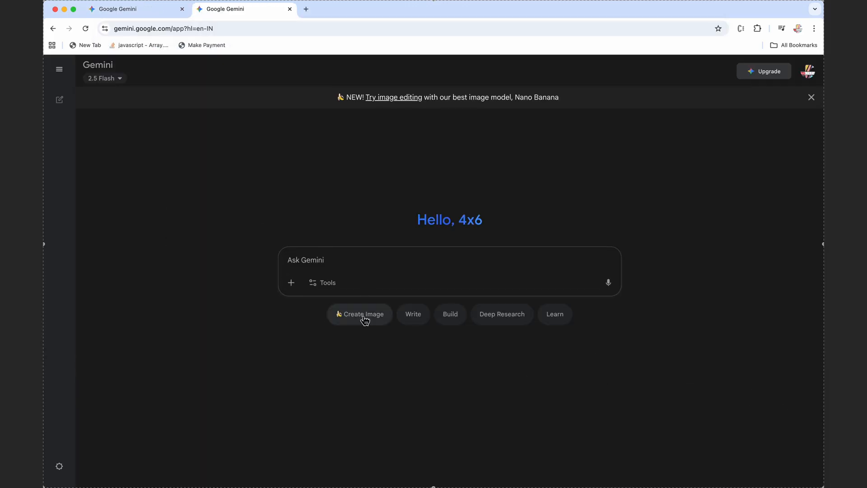
click(359, 314)
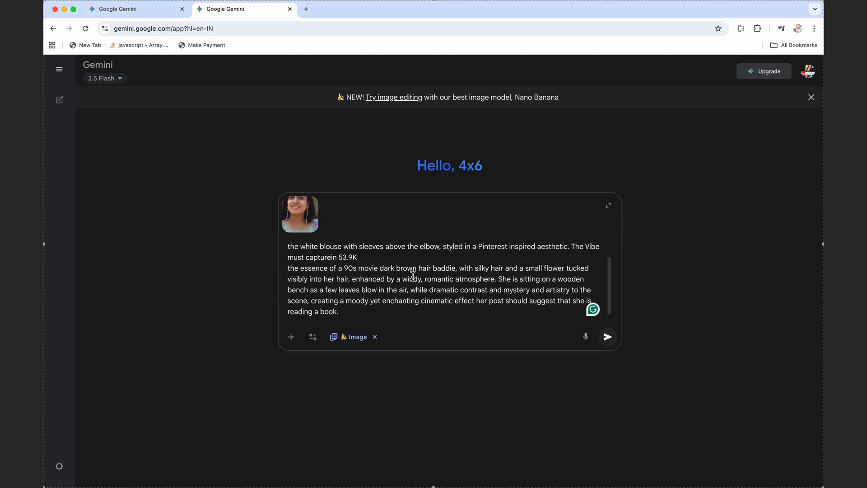
mouse_move(606, 337)
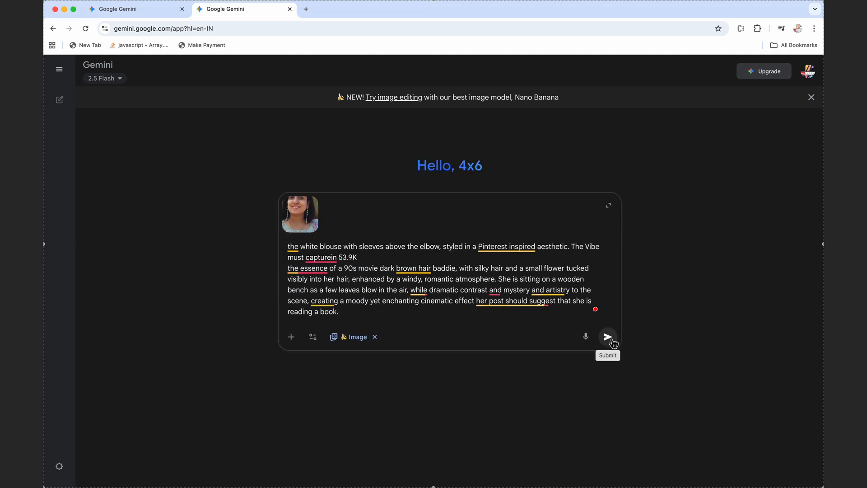
click(608, 337)
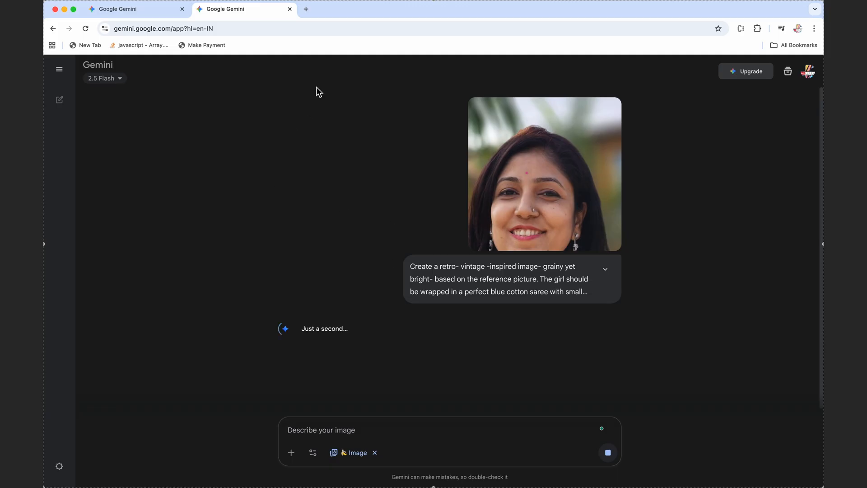
click(306, 9)
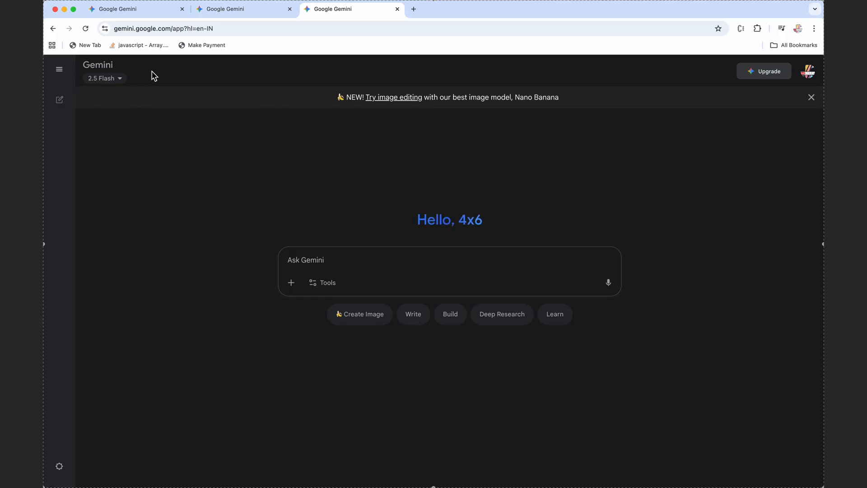
In the third tab, submit the floral summer-dress garden portrait prompt with the uploaded photo.
click(243, 9)
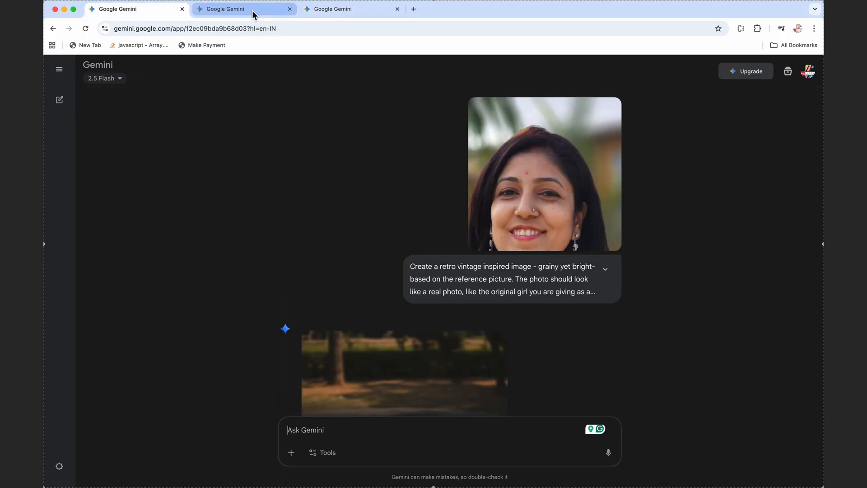
click(352, 9)
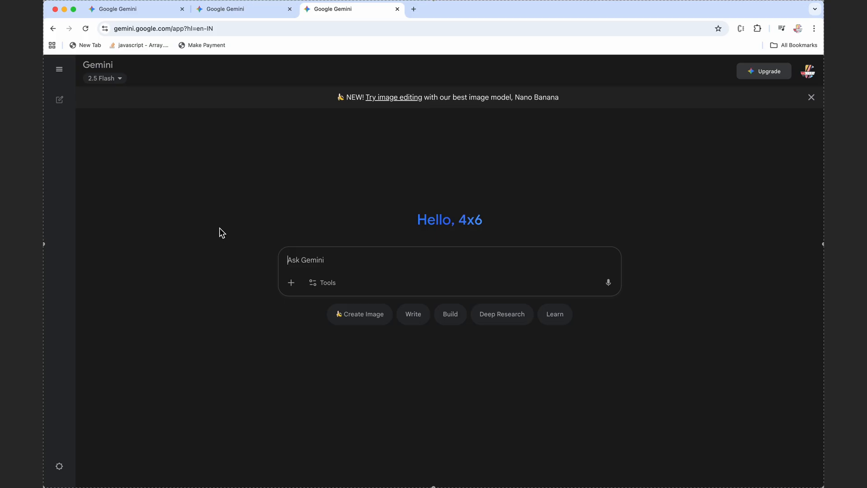
click(291, 282)
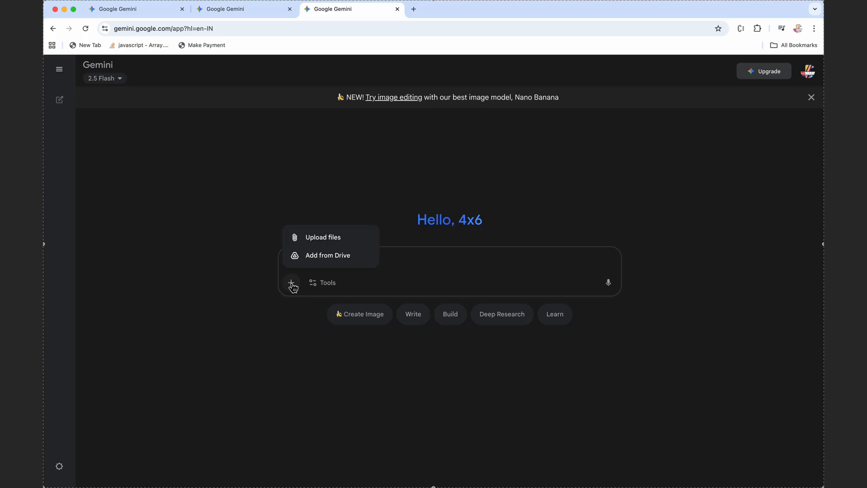
click(322, 237)
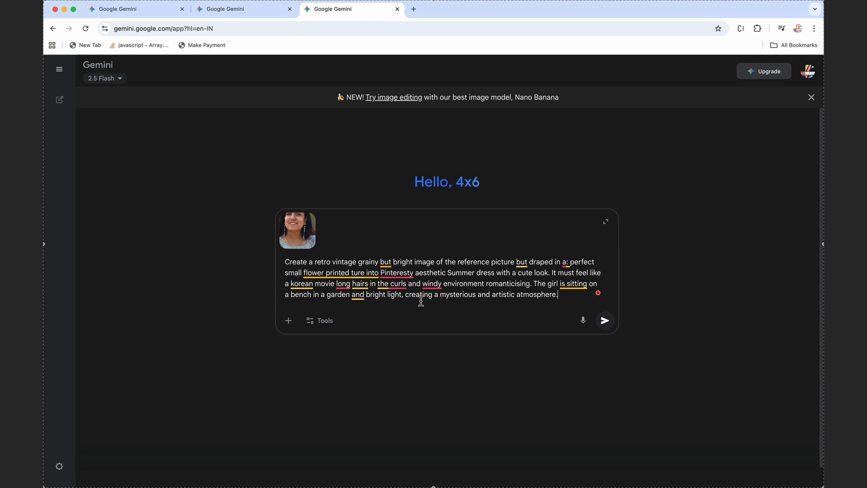
mouse_move(604, 321)
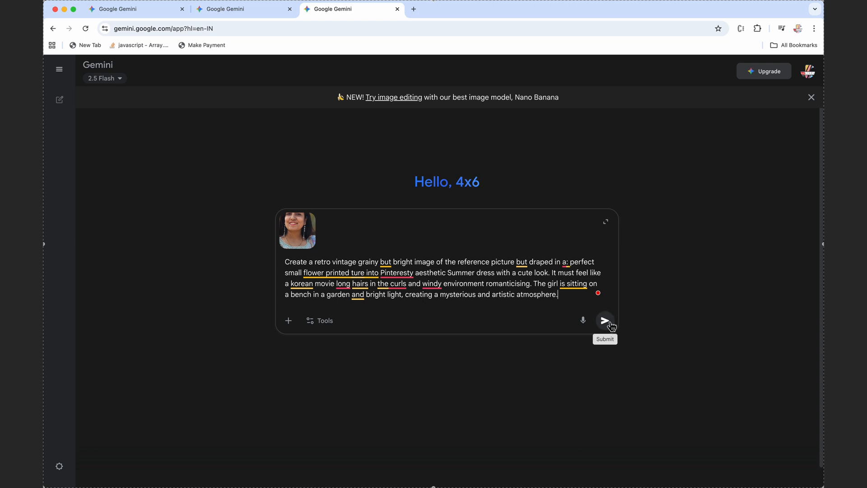
click(604, 320)
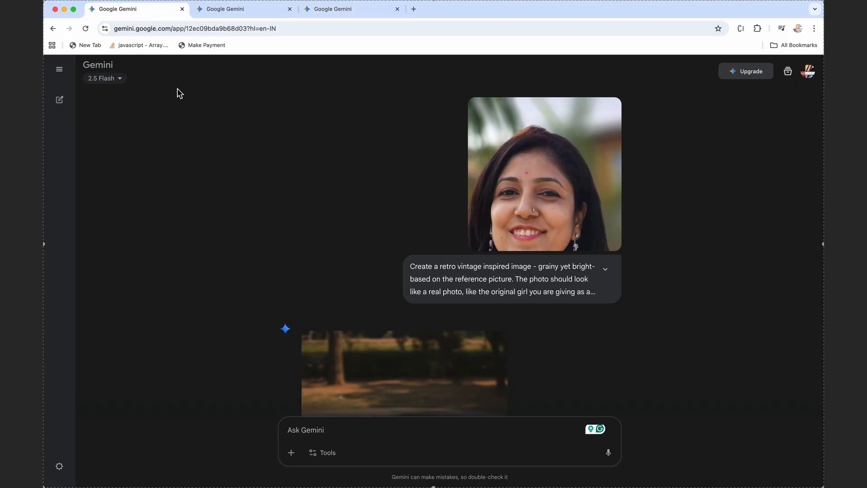
Enlarge the first chat's white-saree portrait in the viewer, then switch to the second tab.
click(404, 373)
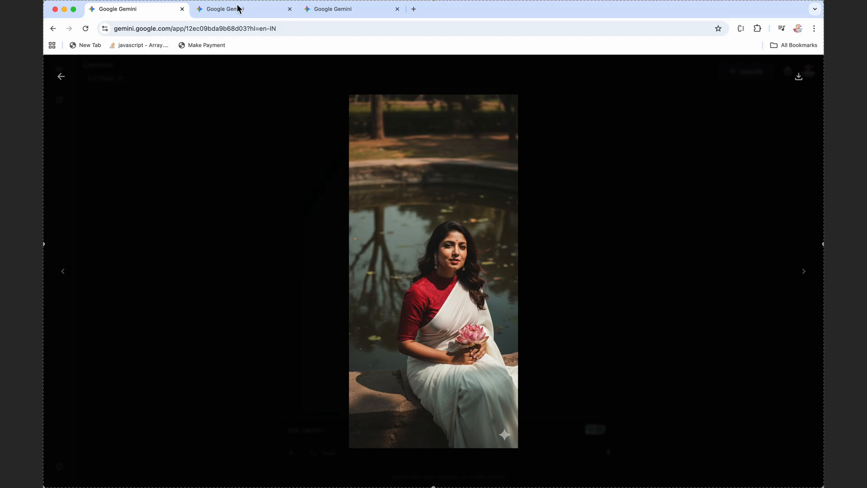
click(232, 9)
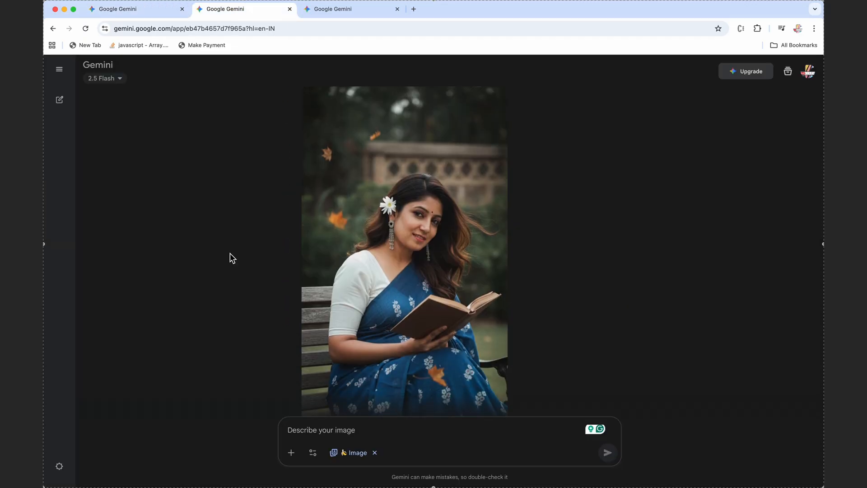
Enlarge the blue-saree portrait, then switch to the third tab's floral dress portrait.
click(404, 249)
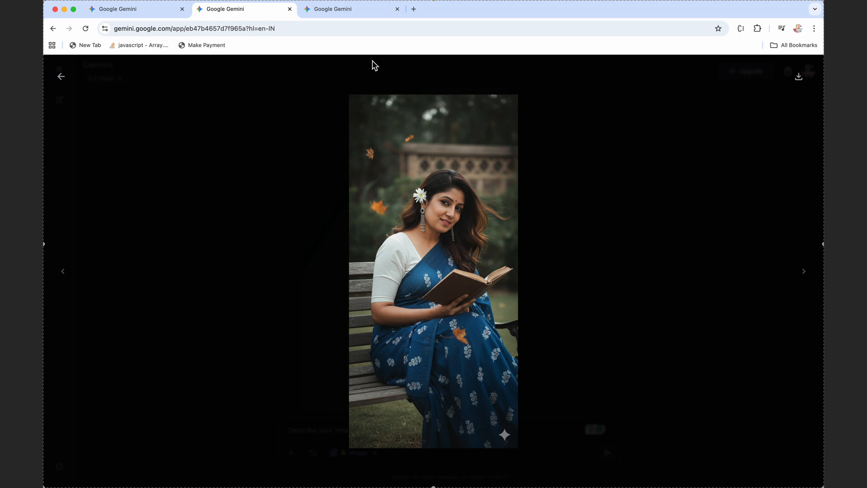
click(352, 9)
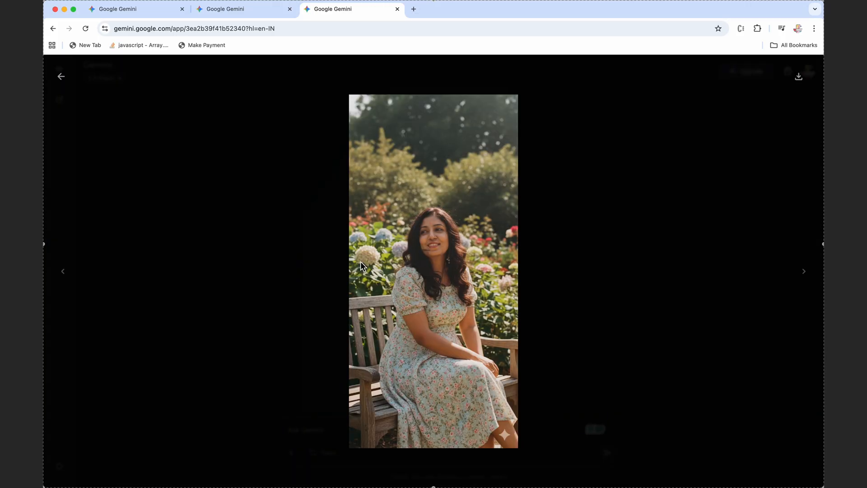
mouse_move(282, 301)
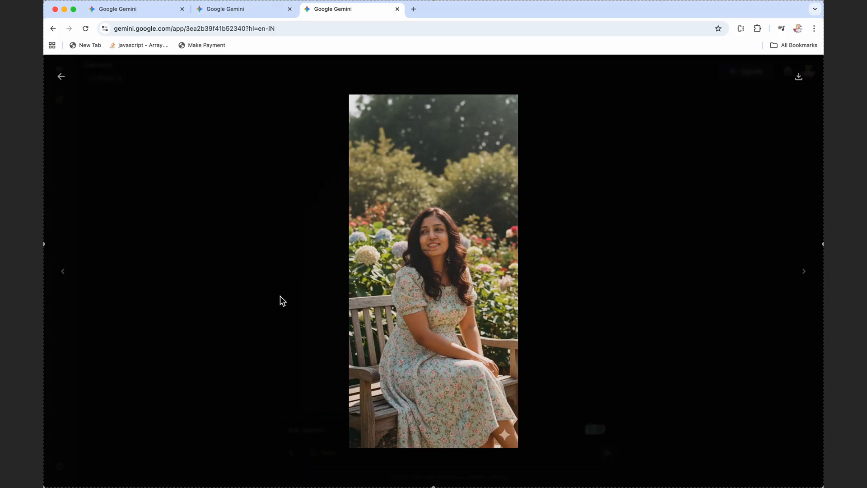